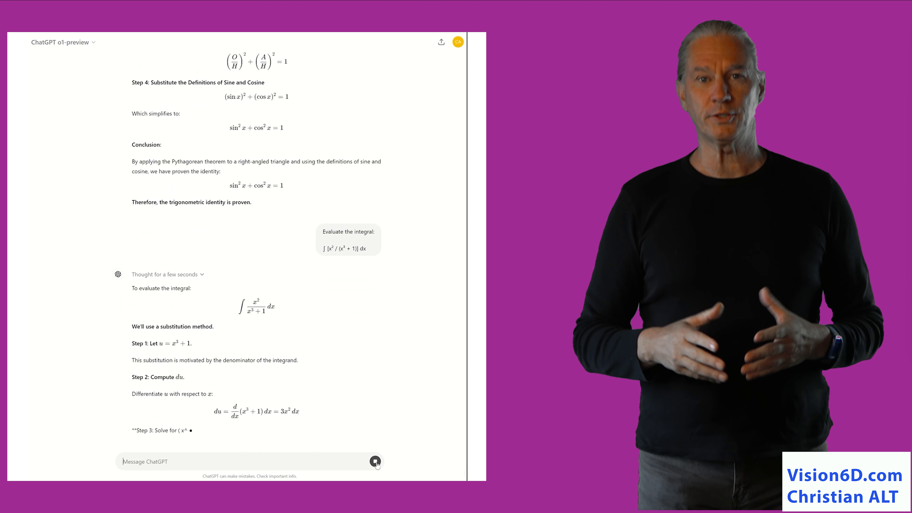
Scroll through the generated TaskMaster code from the index.html HTML down to the script.js JavaScript.
{"action": "scroll", "scroll_direction": "down", "scroll_amount": 3}
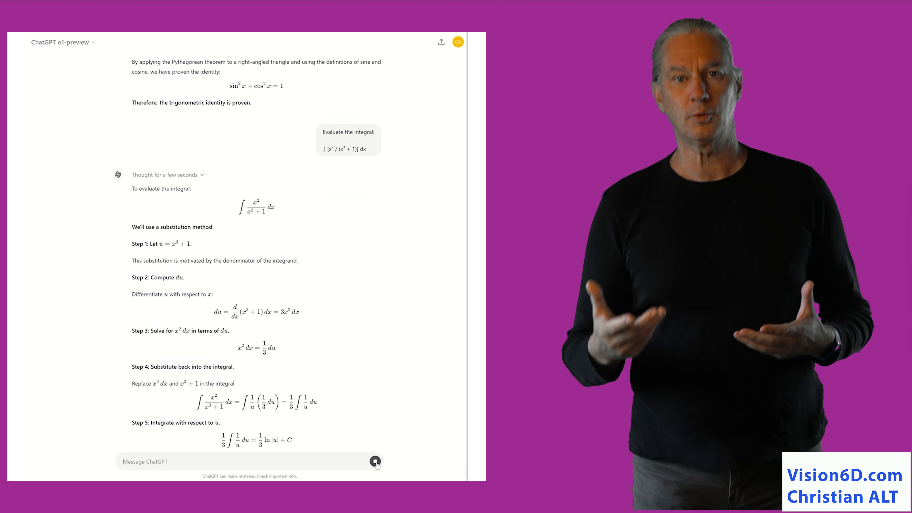
{"action": "scroll", "scroll_direction": "down", "scroll_amount": 3}
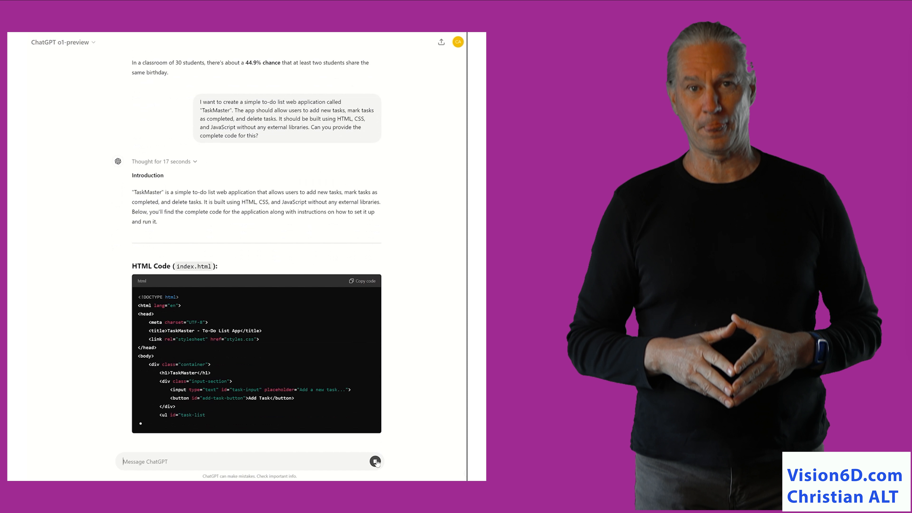
{"action": "scroll", "scroll_direction": "down", "scroll_amount": 3}
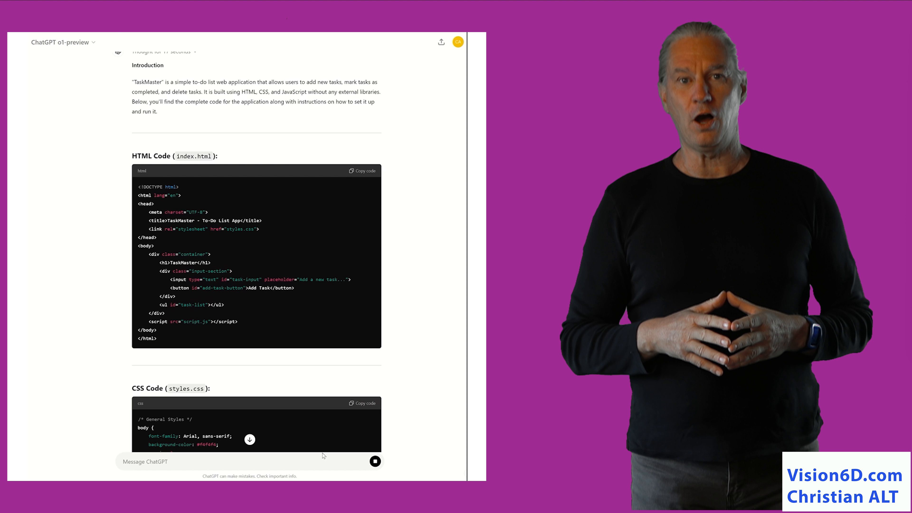
{"action": "scroll", "scroll_direction": "down", "scroll_amount": 3}
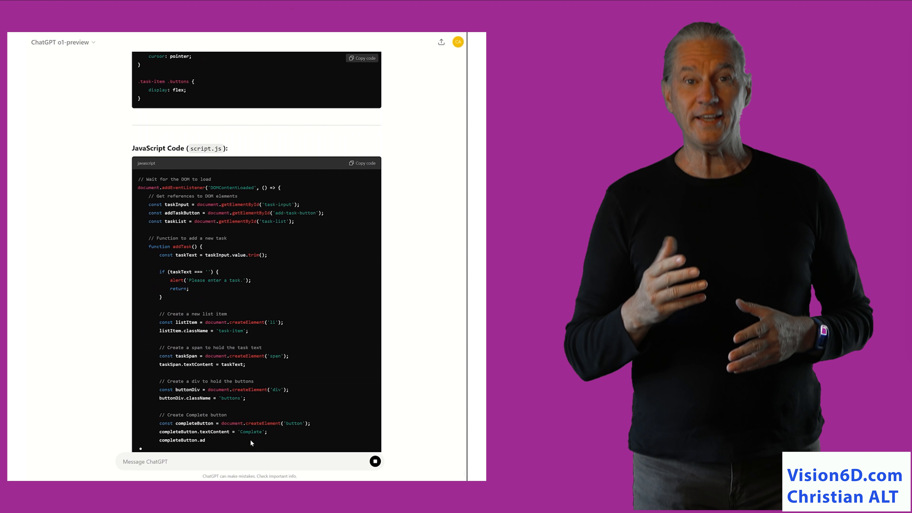
{"action": "scroll", "scroll_direction": "down", "scroll_amount": 3}
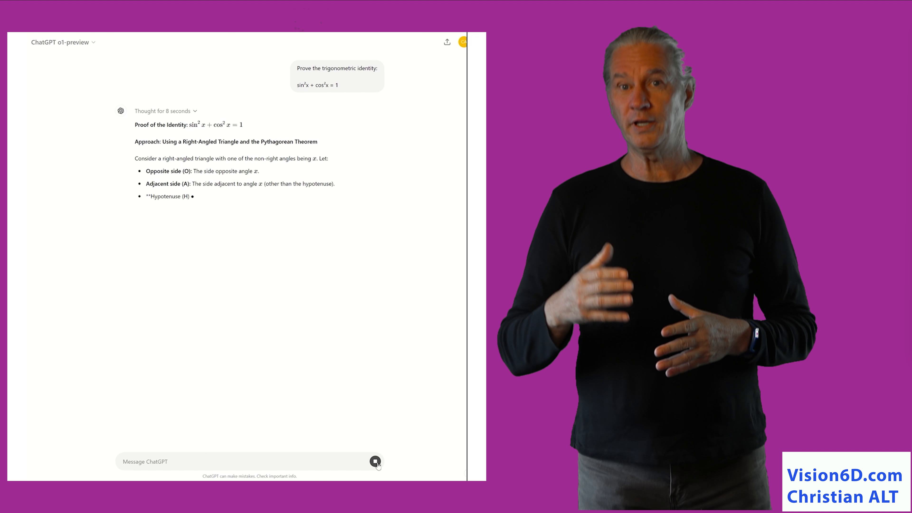
Follow the streamed right-triangle proof of sin²x + cos²x = 1 as it appears.
{"action": "scroll", "scroll_direction": "down", "scroll_amount": 3}
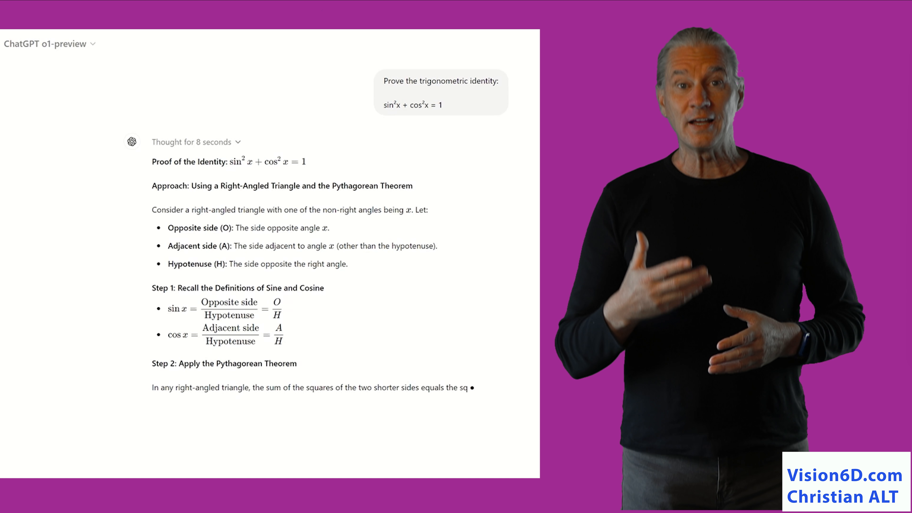
{"action": "scroll", "scroll_direction": "down", "scroll_amount": 3}
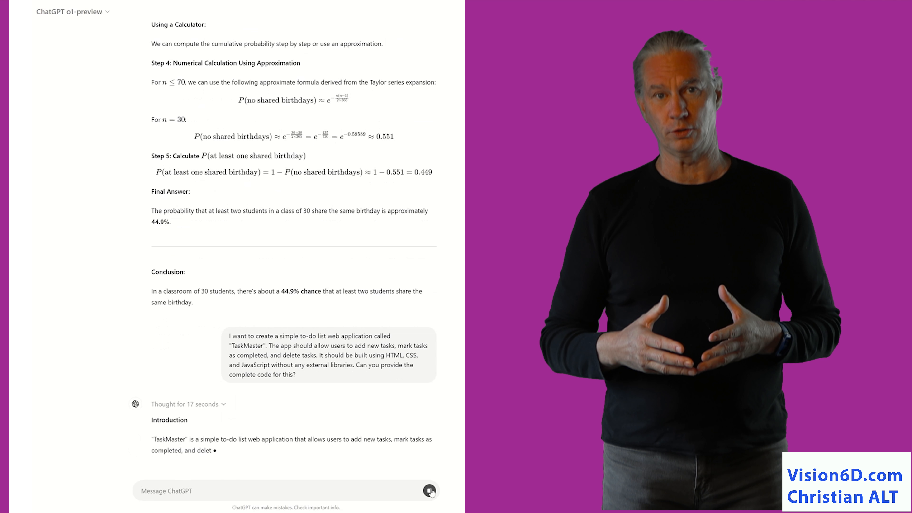
Scroll past the JavaScript block to the 'Instructions to Run the Application' section.
{"action": "scroll", "scroll_direction": "down", "scroll_amount": 3}
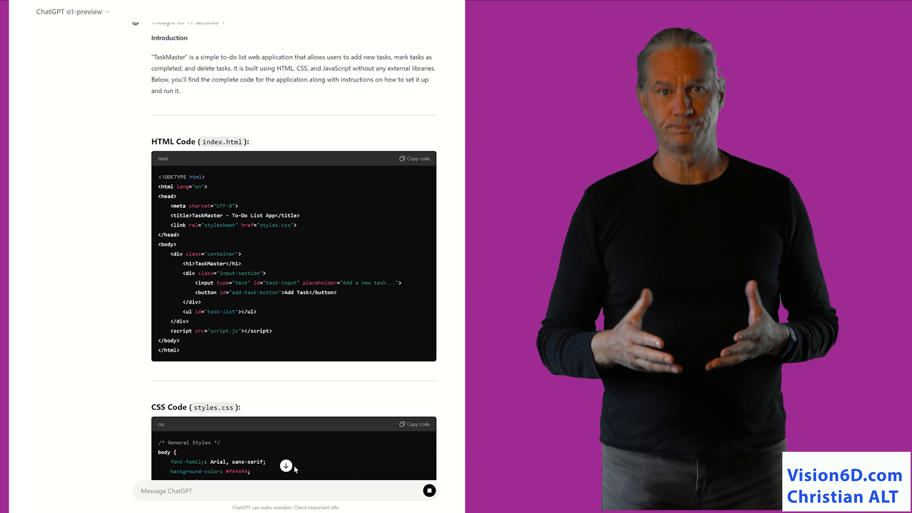
{"action": "scroll", "scroll_direction": "down", "scroll_amount": 3}
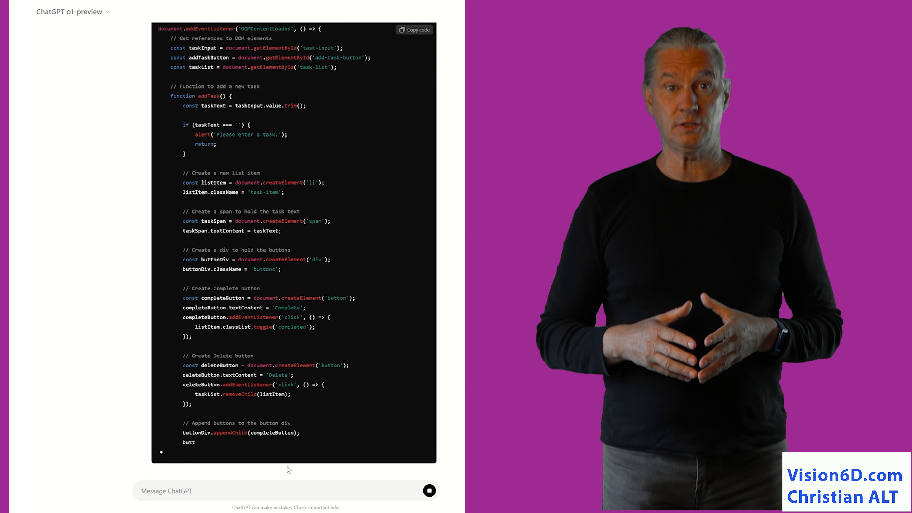
{"action": "scroll", "scroll_direction": "down", "scroll_amount": 3}
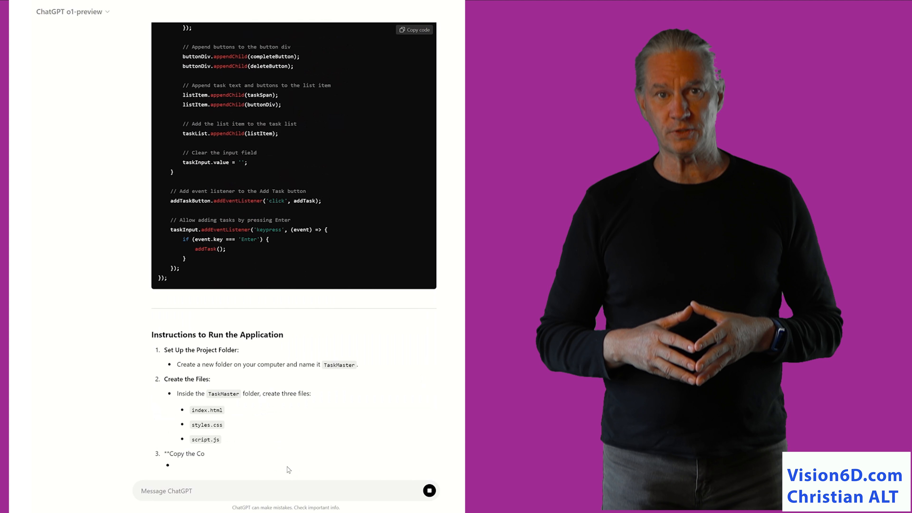
{"action": "scroll", "scroll_direction": "down", "scroll_amount": 3}
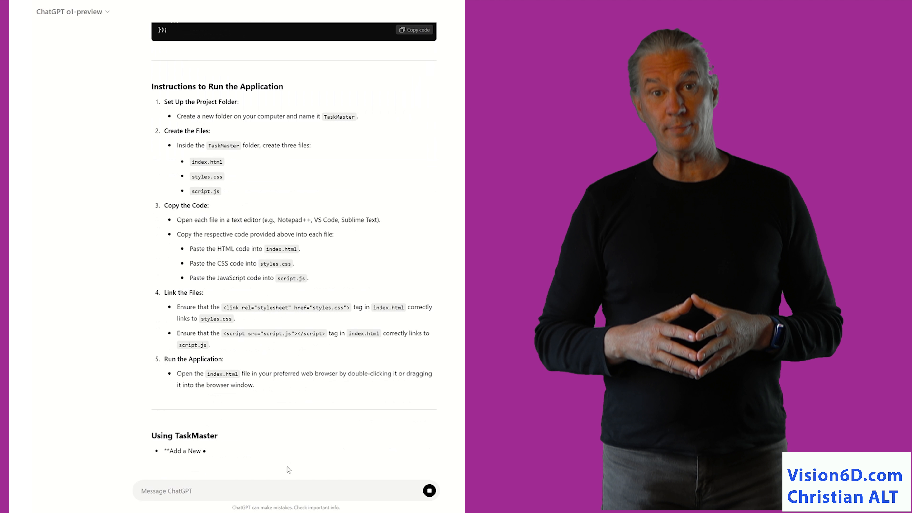
{"action": "scroll", "scroll_direction": "down", "scroll_amount": 3}
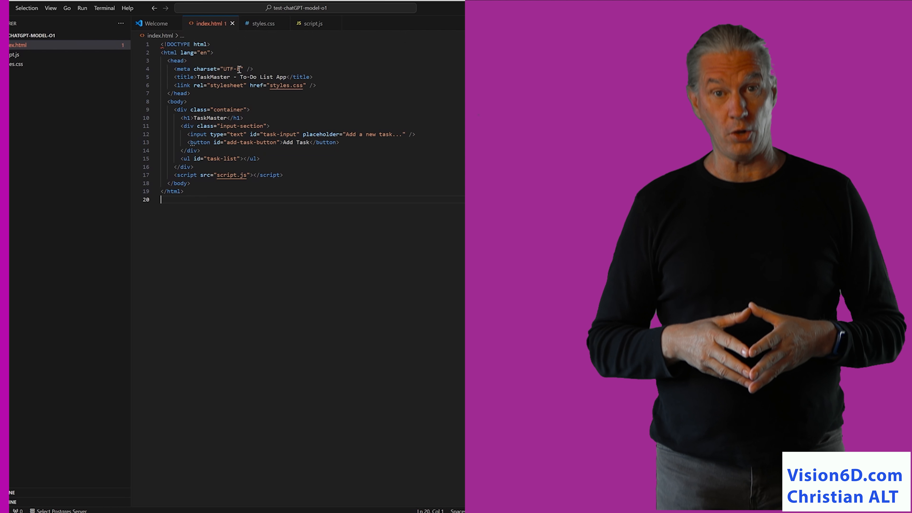
Review the pasted CSS in styles.css, then switch to the script.js file.
{"action": "left_click", "coordinate": [261, 24]}
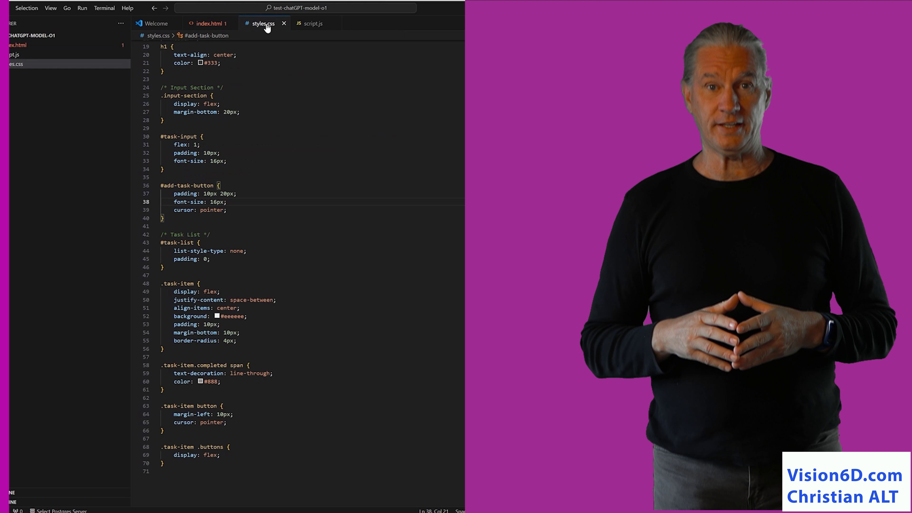
{"action": "scroll", "scroll_direction": "up", "scroll_amount": 3}
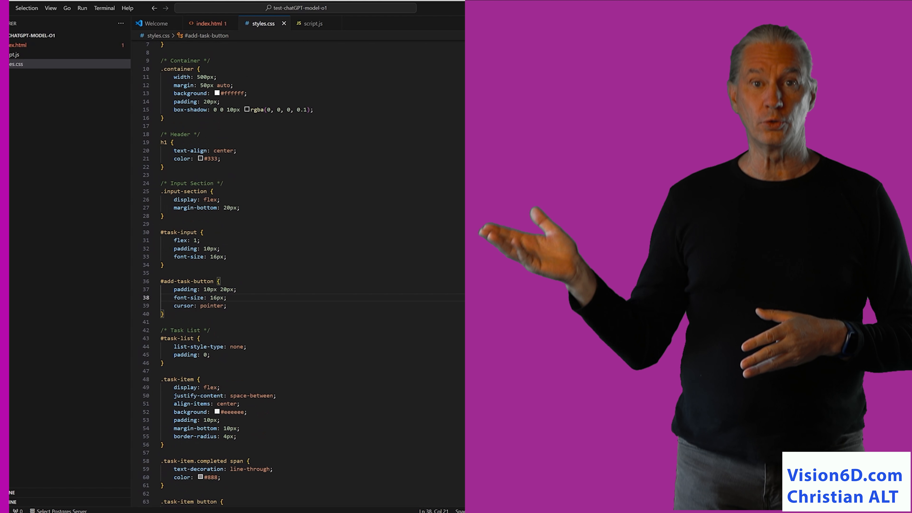
{"action": "scroll", "scroll_direction": "up", "scroll_amount": 3}
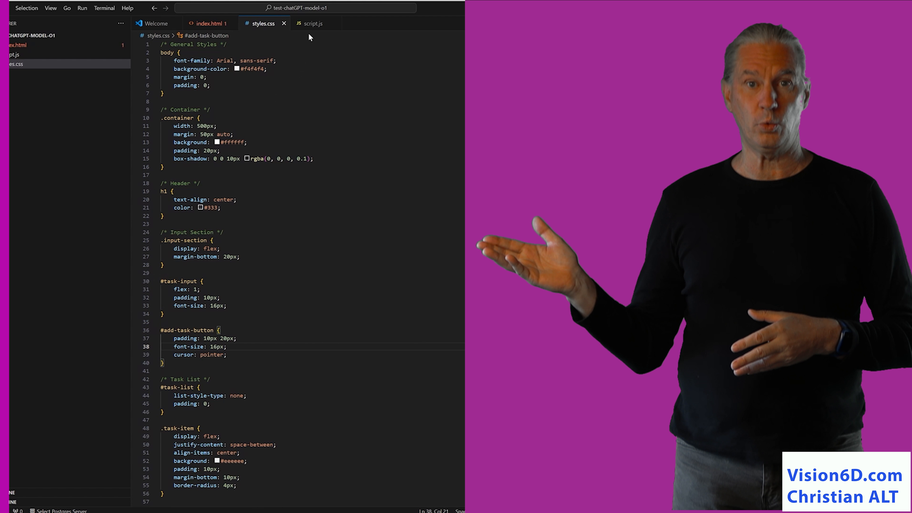
{"action": "left_click", "coordinate": [312, 24]}
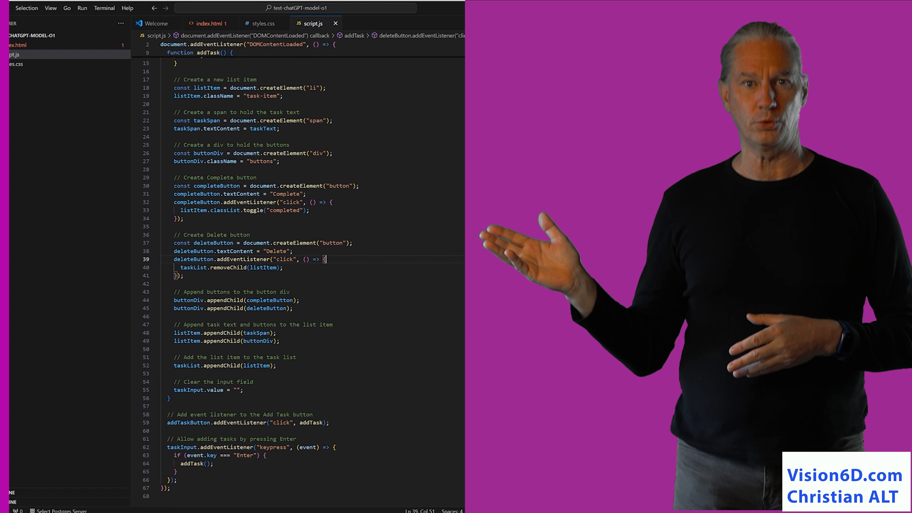